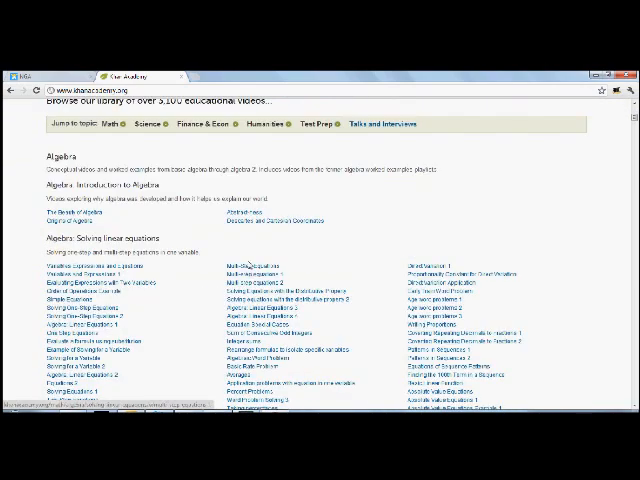
- Reach the Practice section's Knowledge Map listing suggested math skills like Addition and subtraction
scroll("down", 3)
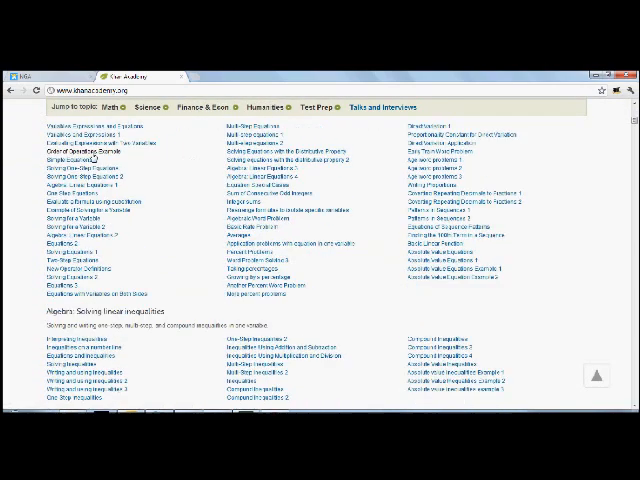
scroll("up", 3)
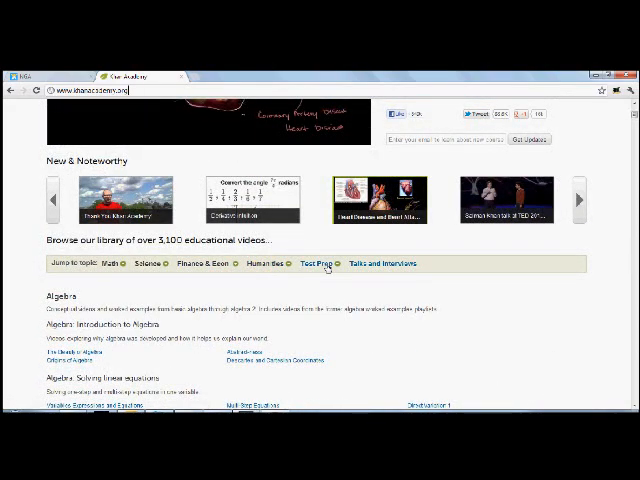
mouse_move(420, 268)
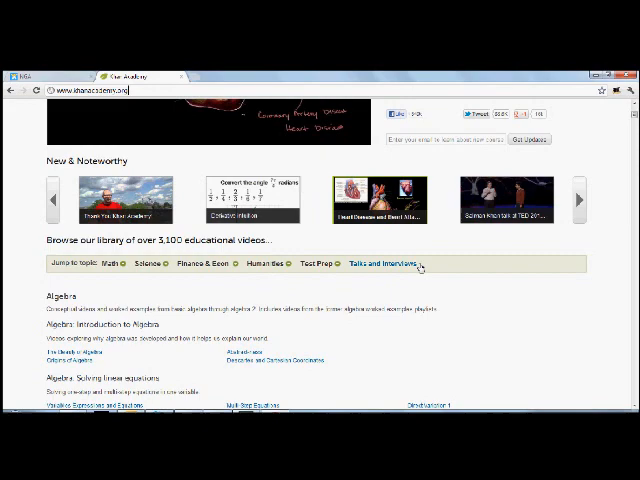
scroll("up", 3)
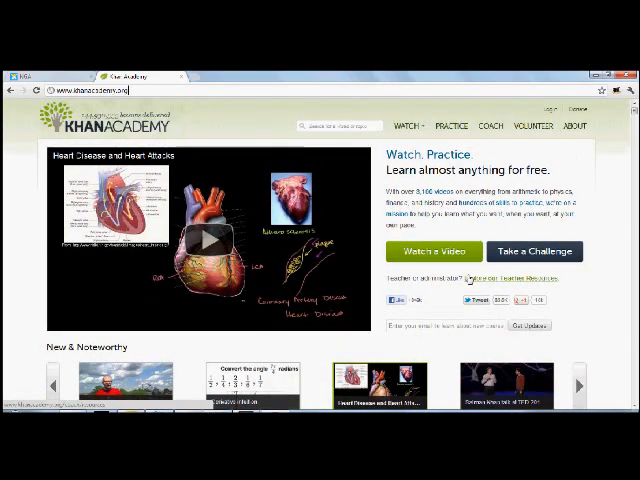
left_click(404, 126)
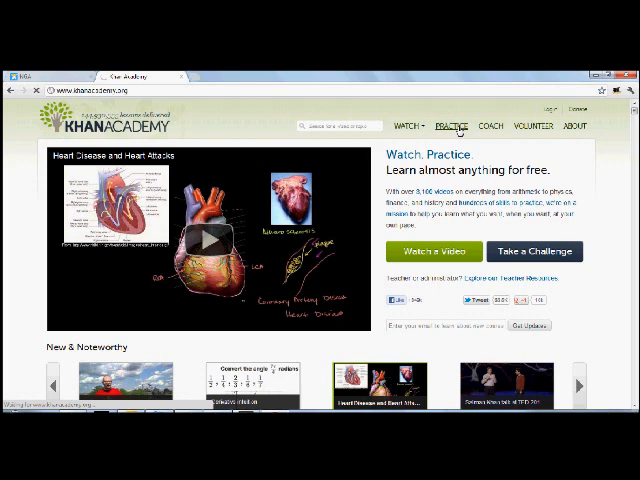
left_click(450, 126)
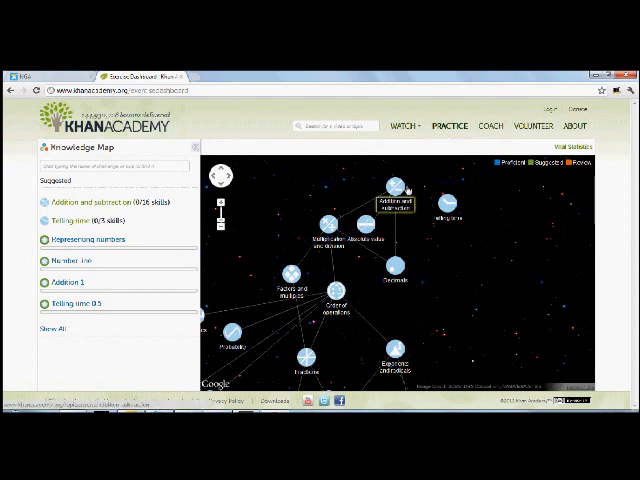
left_click(392, 188)
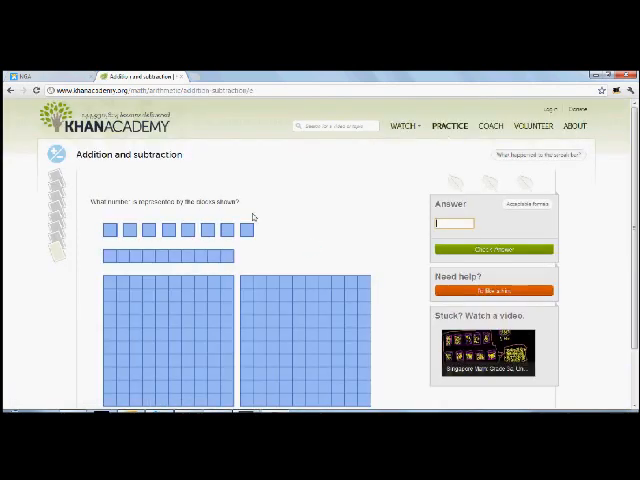
mouse_move(364, 228)
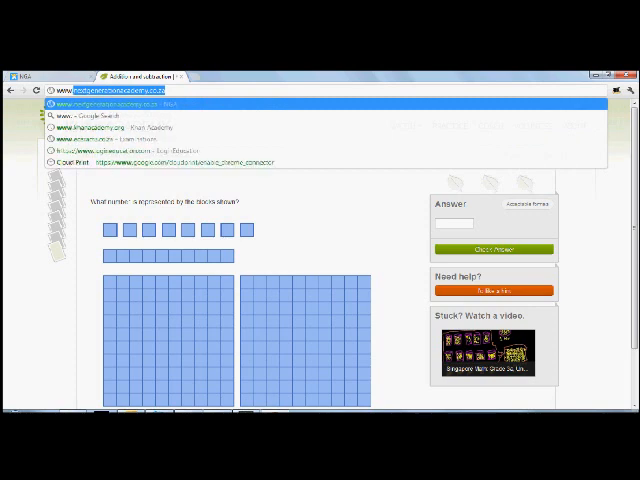
type("www.khanacademy.org/about")
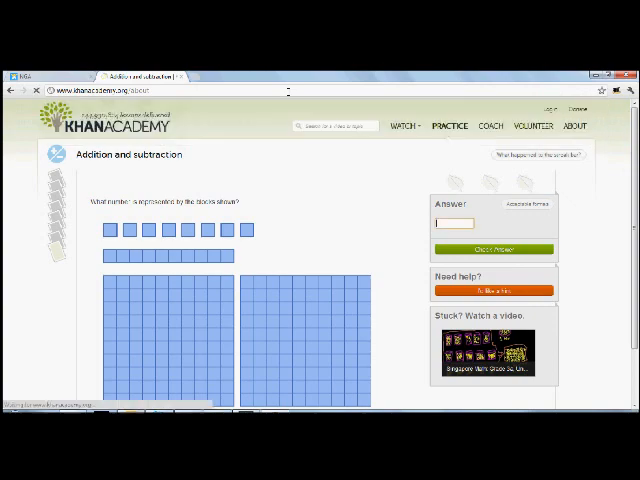
- Load the About page and scroll through Khan Academy's free education mission overview
left_click(576, 126)
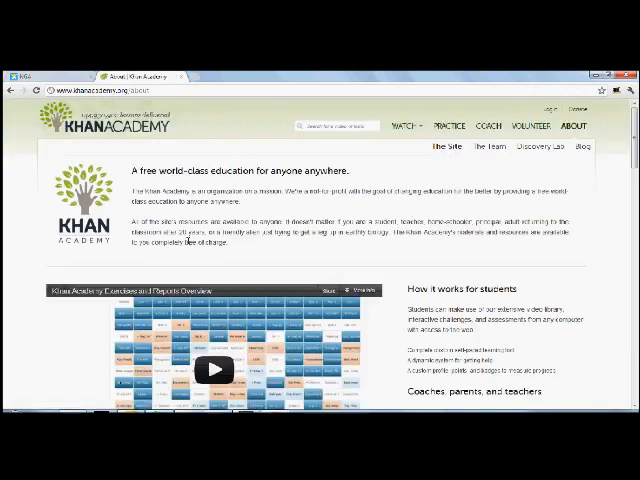
scroll("down", 3)
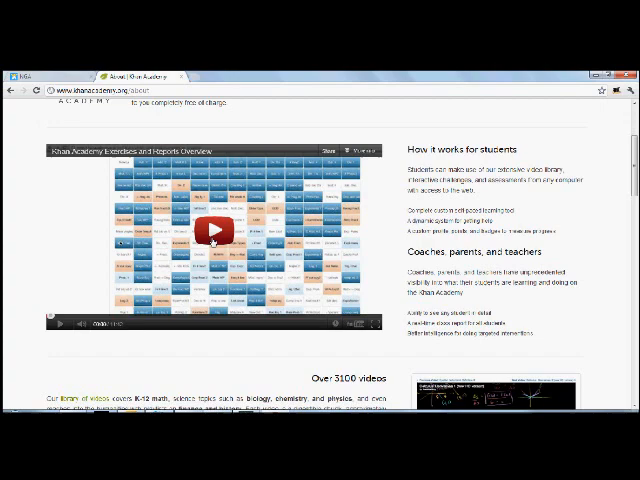
scroll("up", 3)
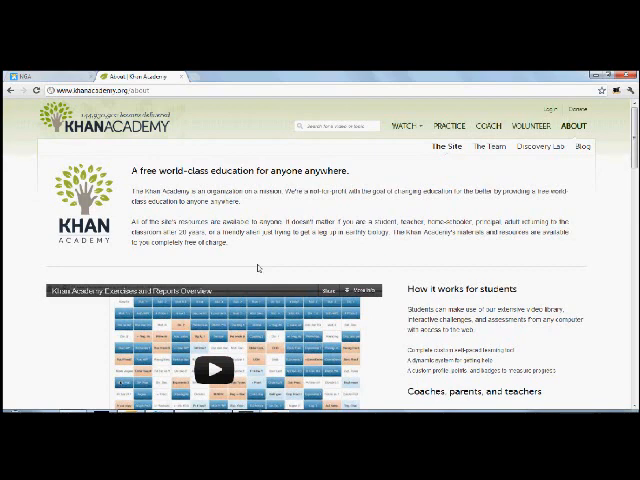
mouse_move(286, 280)
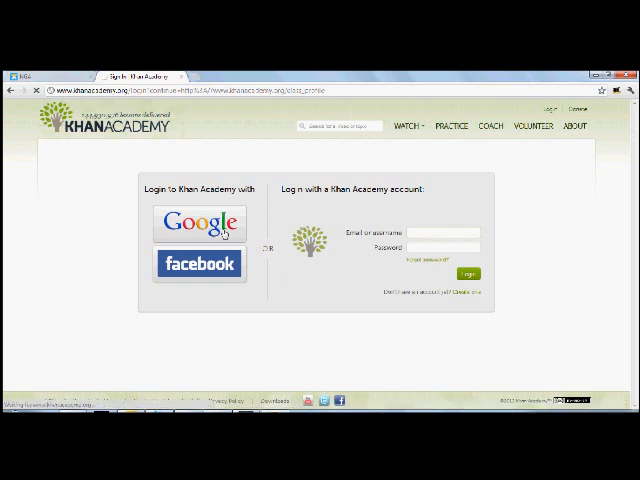
- Sign in as coach, load the Class Statistics Progress Report and scroll across the student-exercise grid
left_click(200, 224)
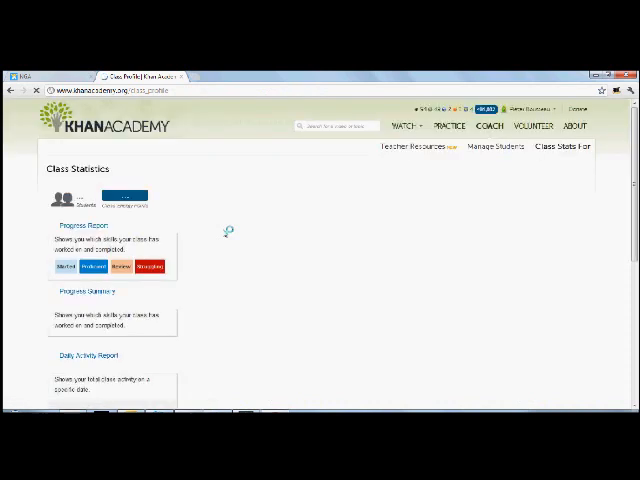
left_click(84, 224)
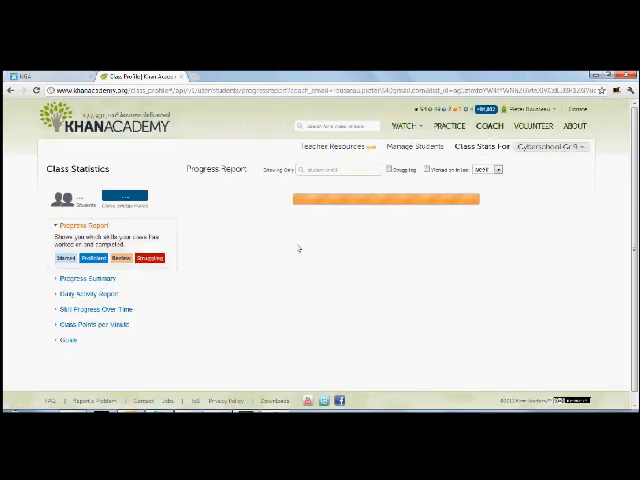
mouse_move(294, 250)
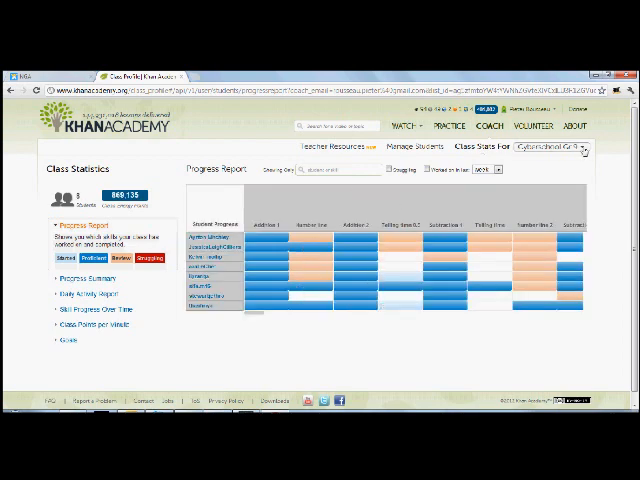
left_click(580, 152)
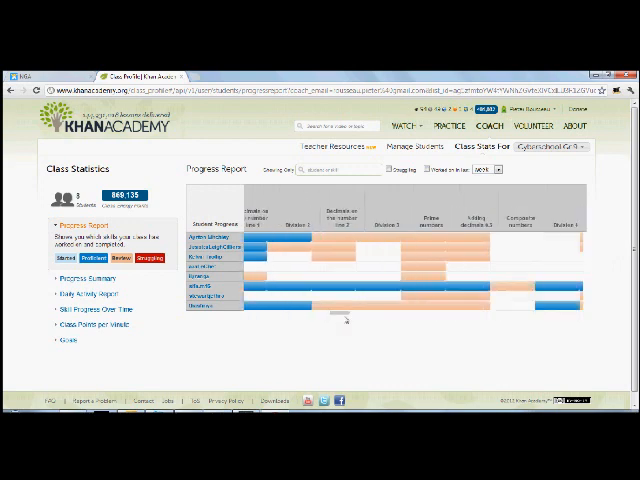
scroll("right", 3)
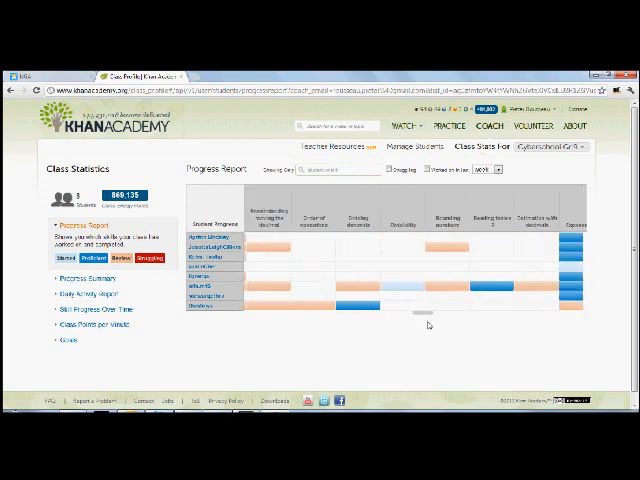
scroll("right", 3)
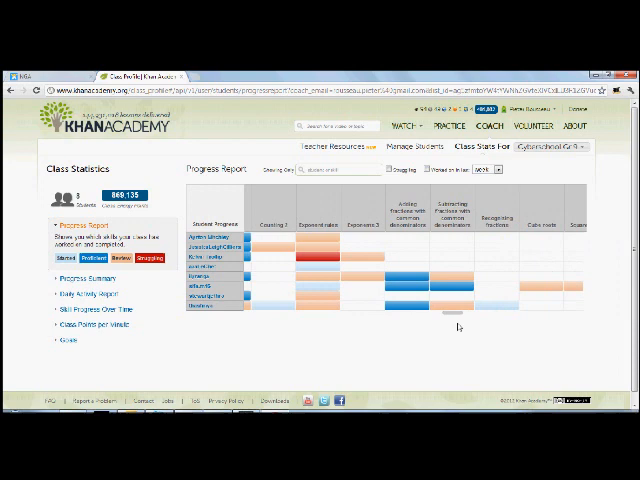
scroll("right", 3)
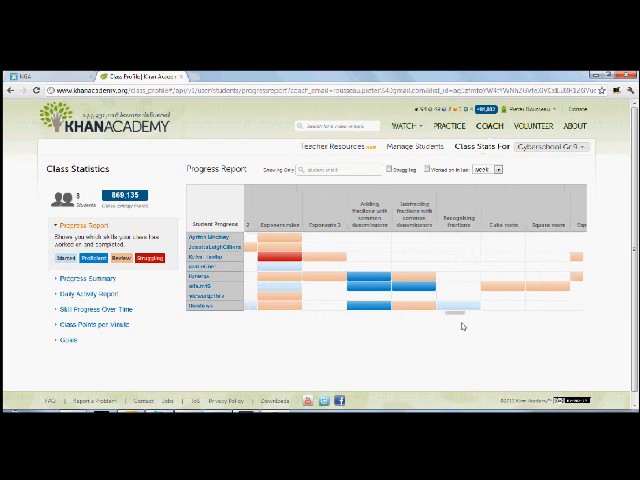
mouse_move(448, 332)
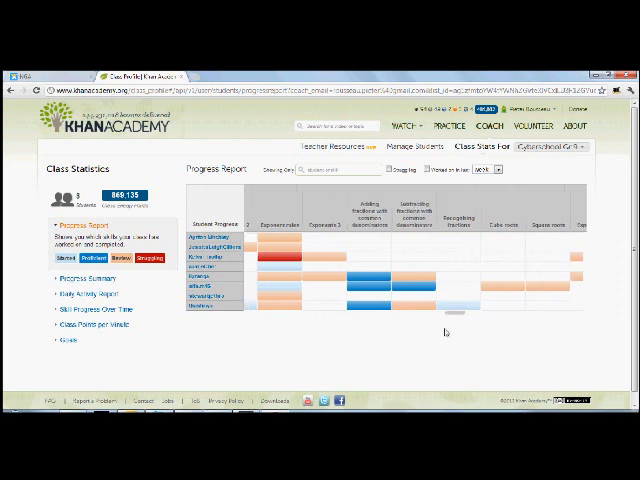
mouse_move(282, 238)
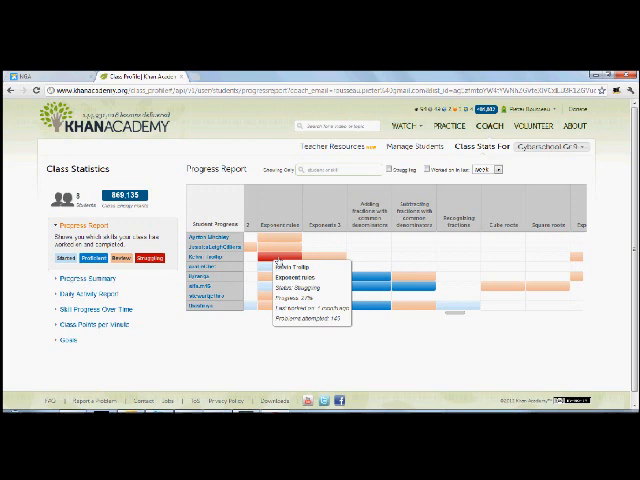
left_click(294, 278)
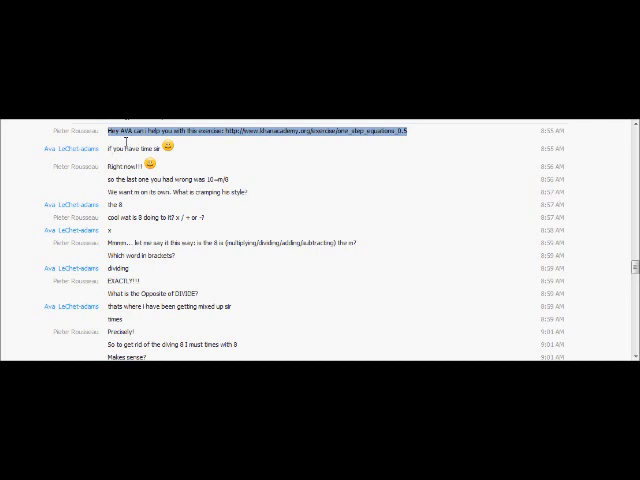
mouse_move(490, 158)
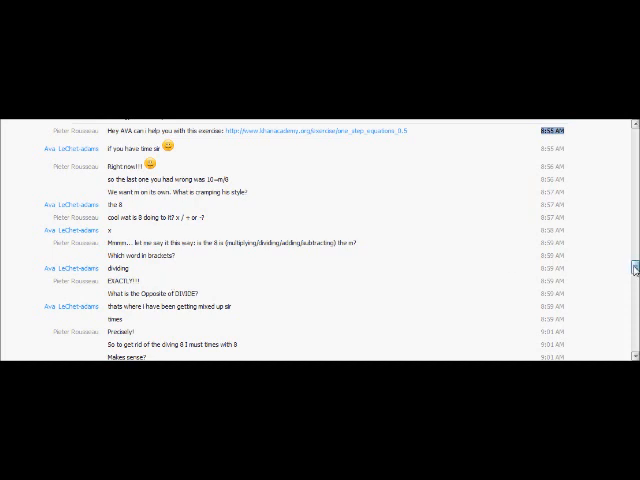
scroll("down", 3)
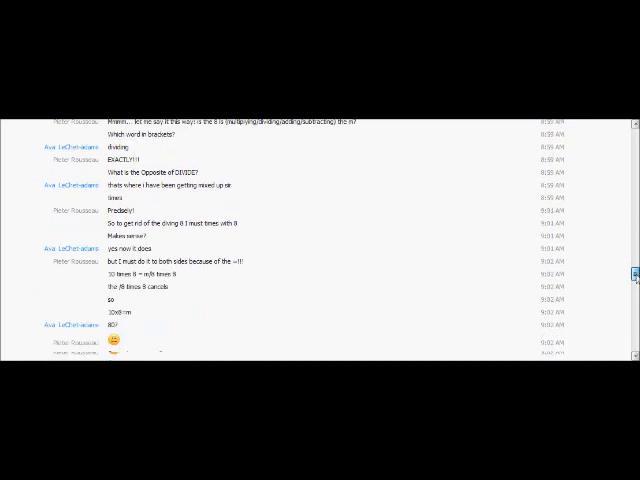
scroll("down", 3)
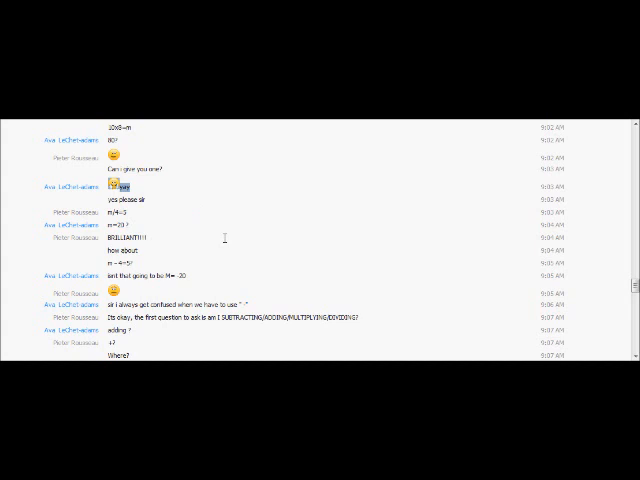
scroll("down", 3)
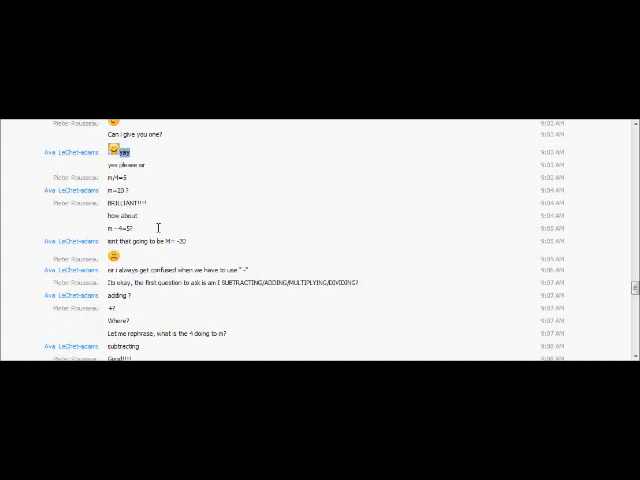
scroll("down", 3)
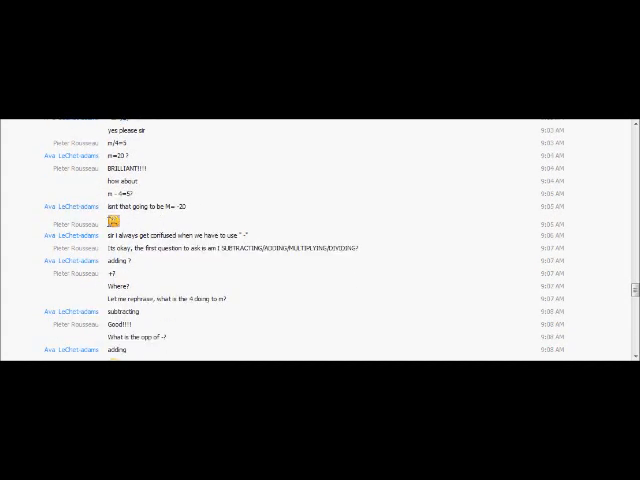
scroll("down", 3)
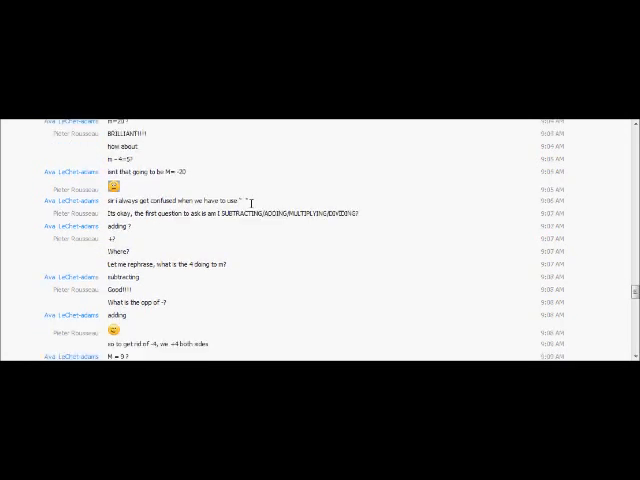
scroll("down", 3)
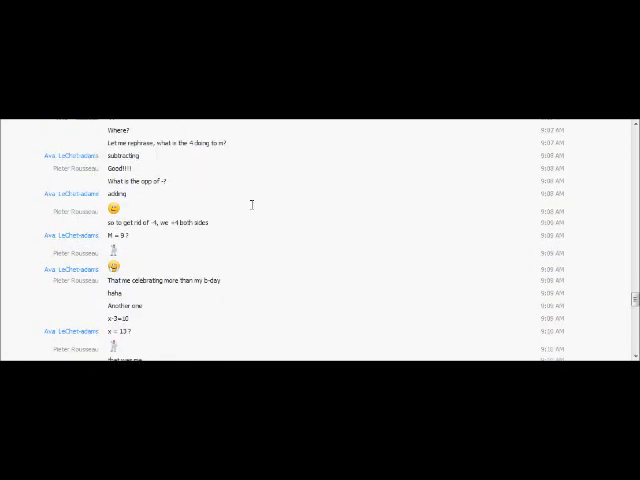
scroll("down", 3)
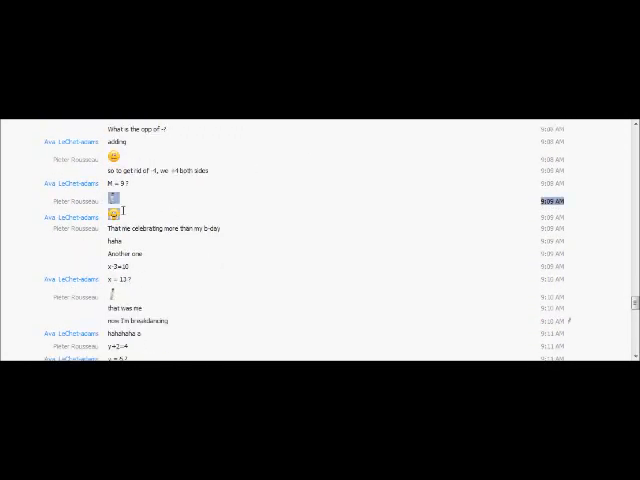
scroll("down", 3)
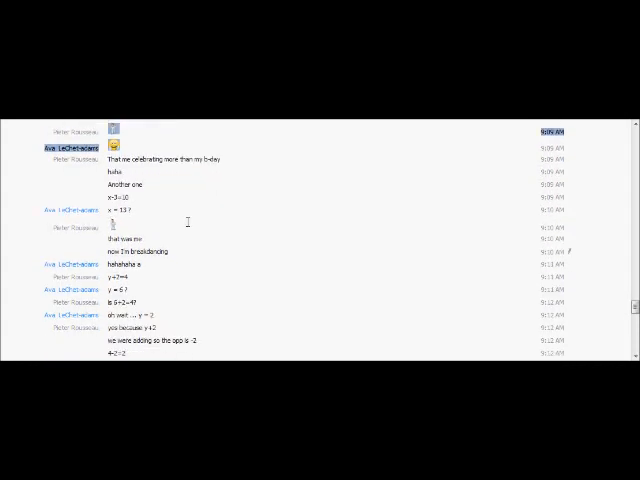
scroll("down", 3)
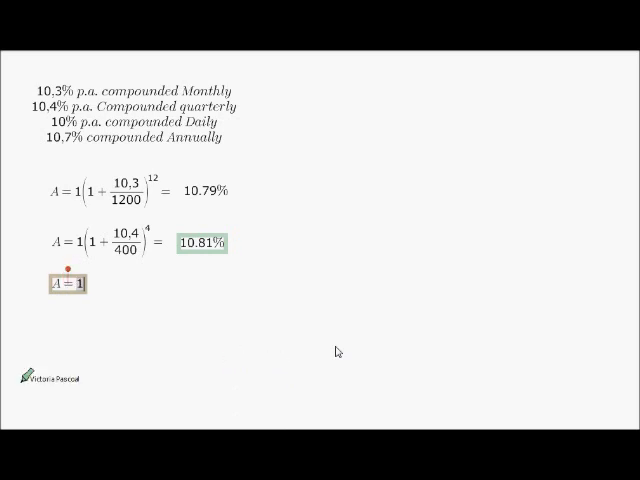
- Write A = 1(1 + 10/36500)^365 and its effective daily-compounded rate of 10.51%
type("(1")
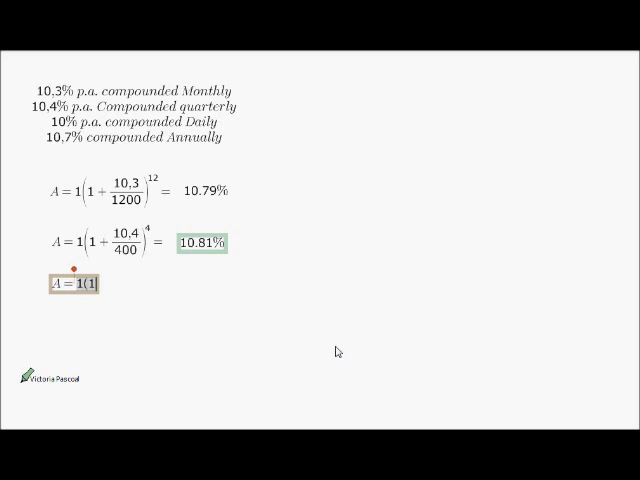
type("+ 10/")
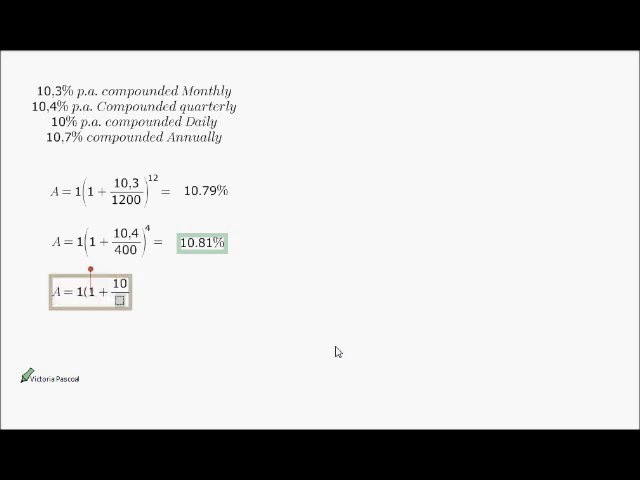
type("36500)^365 =")
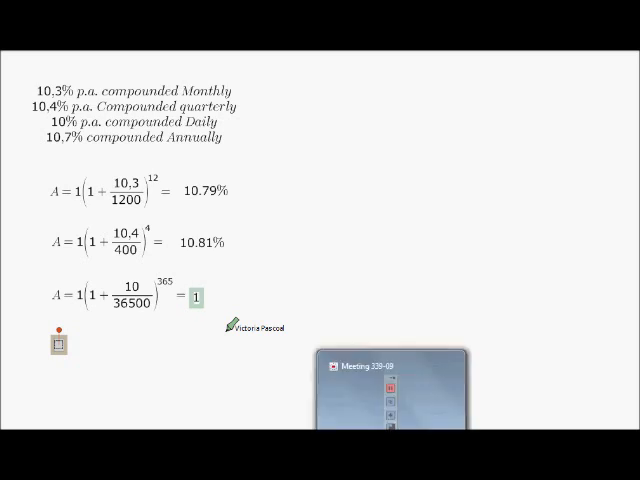
type("10.51")
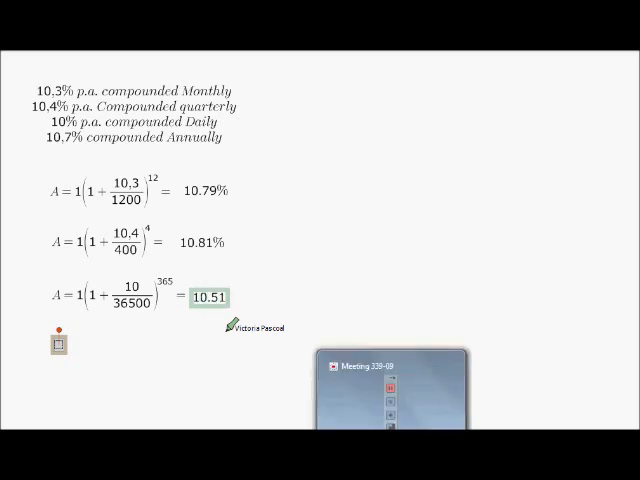
type("%")
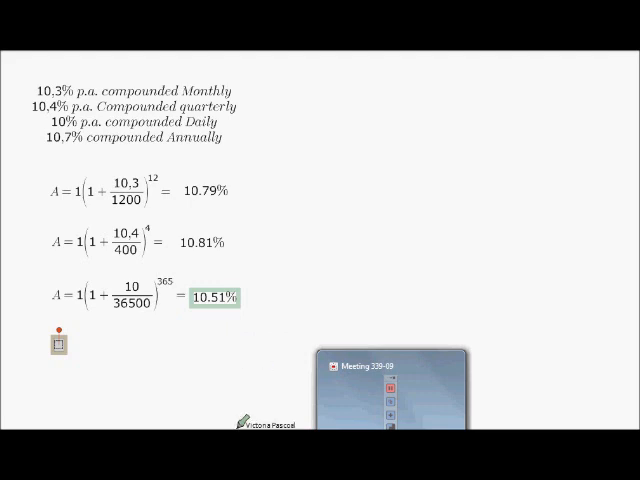